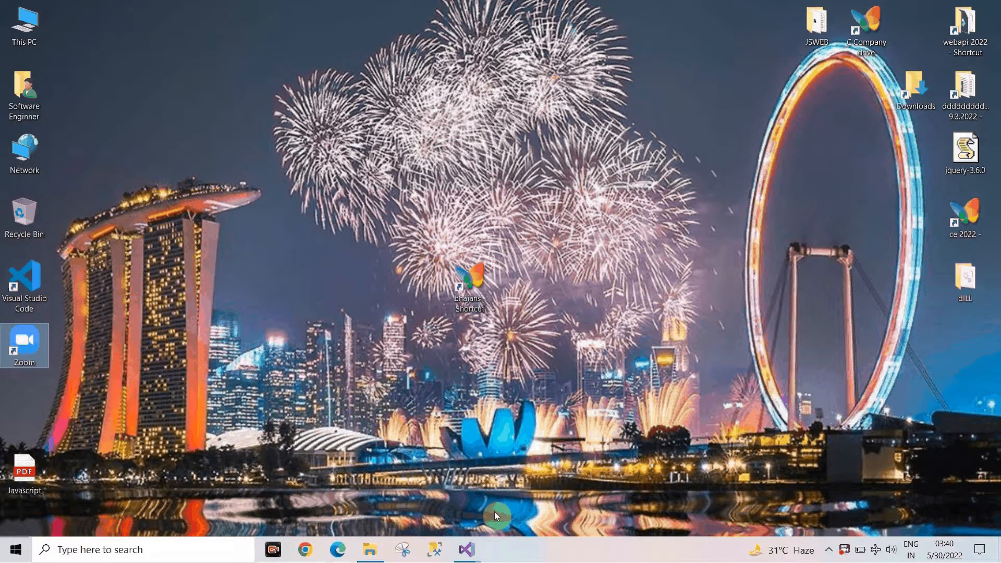
mouse_move(467, 549)
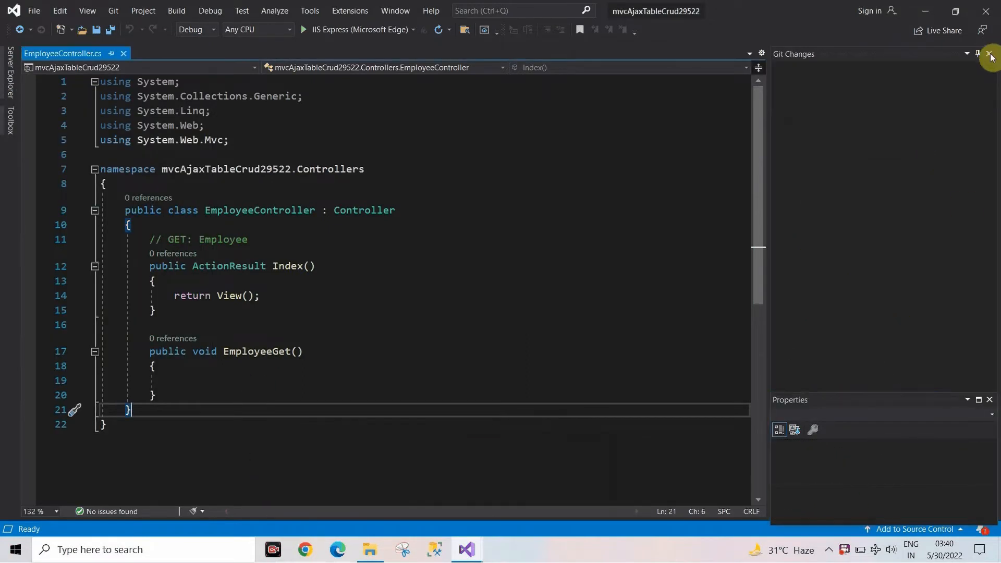
Step: Close the Git Changes, Properties, Server Explorer and Toolbox panels, leaving the EmployeeController editor
click(992, 57)
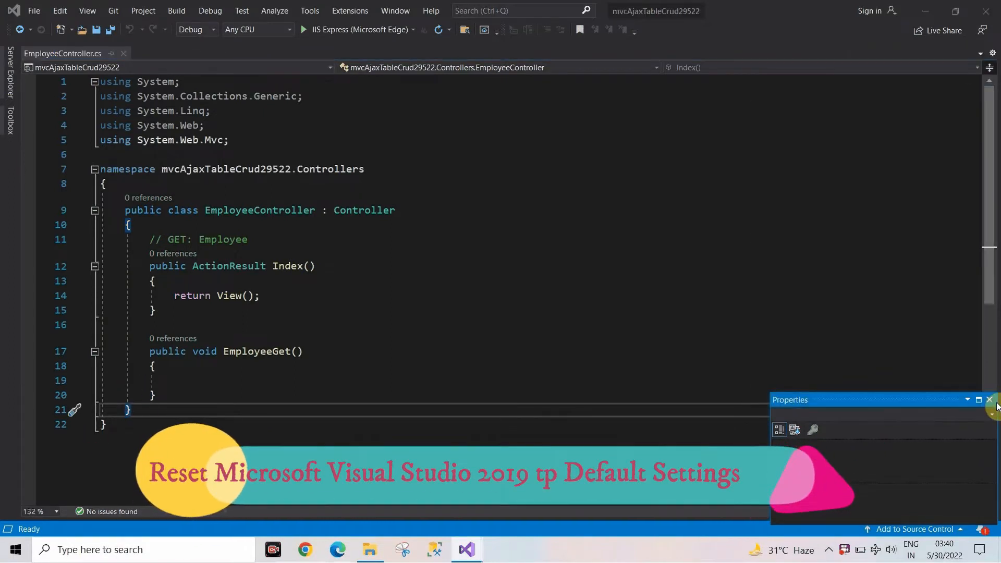
click(989, 400)
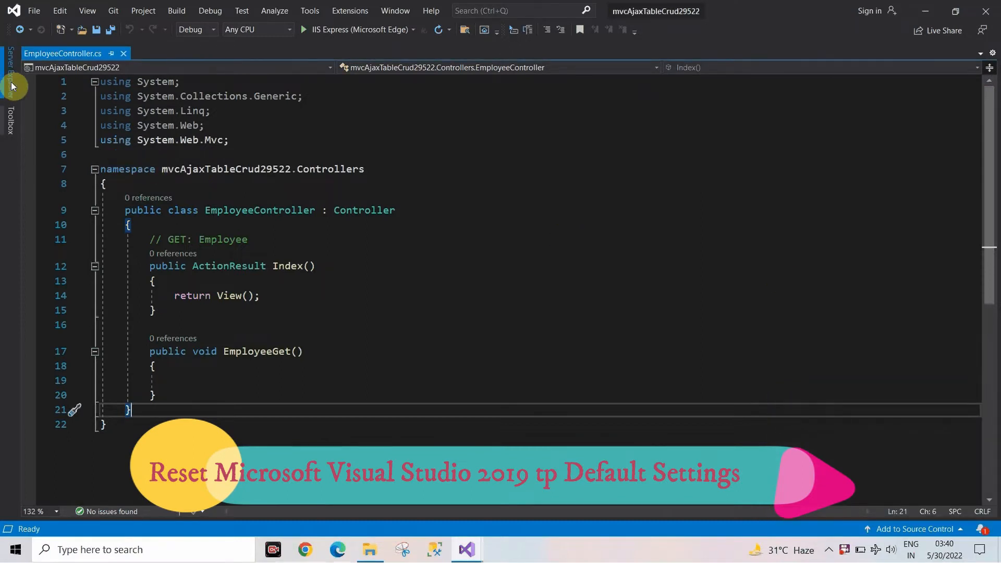
click(11, 86)
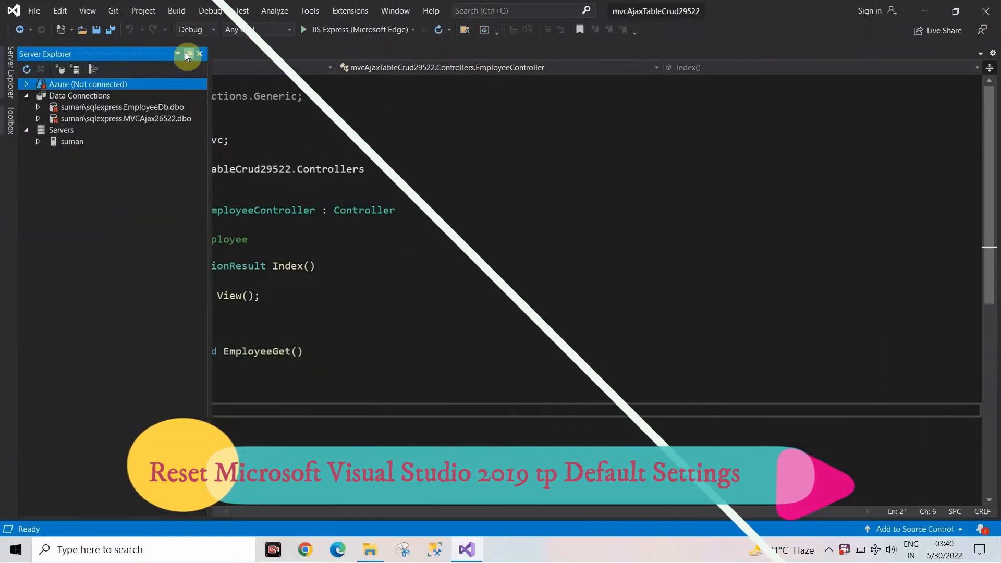
click(199, 54)
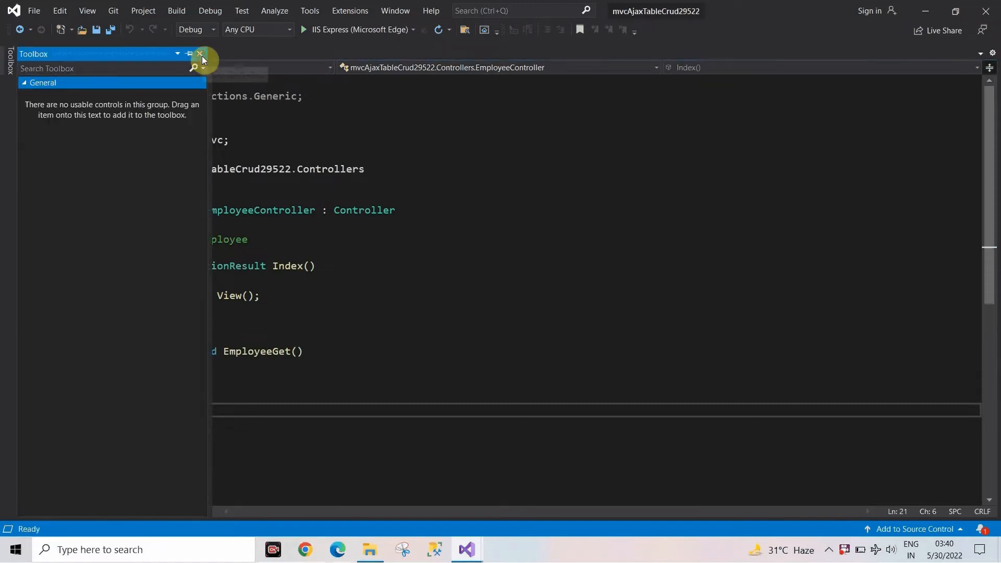
click(200, 54)
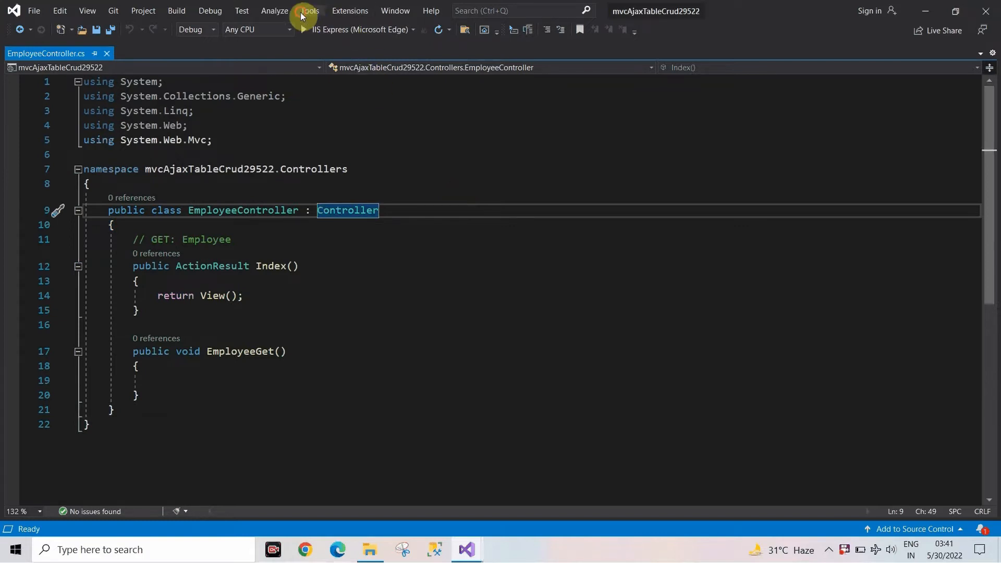
Step: Open Import and Export Settings from Tools and select 'Reset all settings'
click(310, 11)
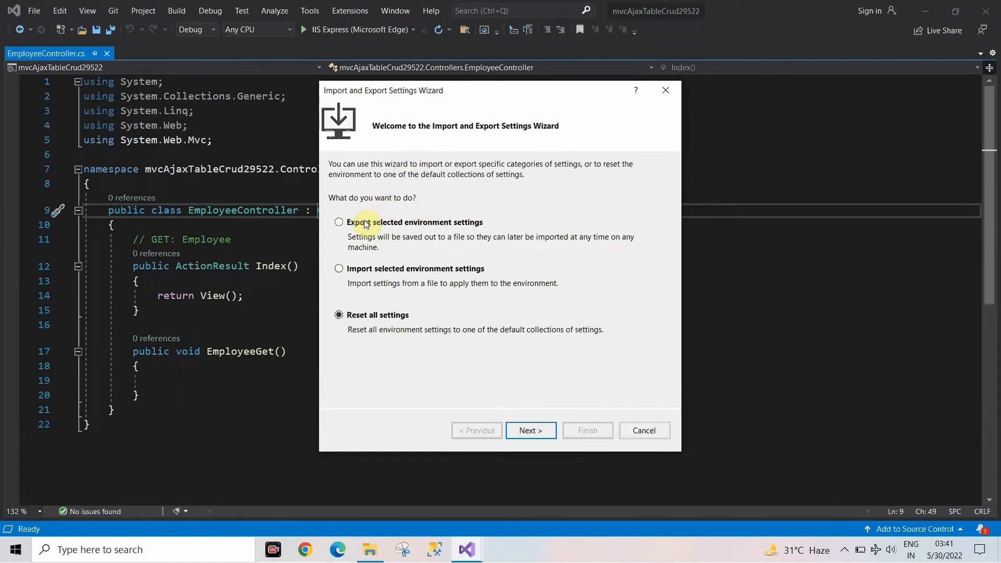
click(339, 222)
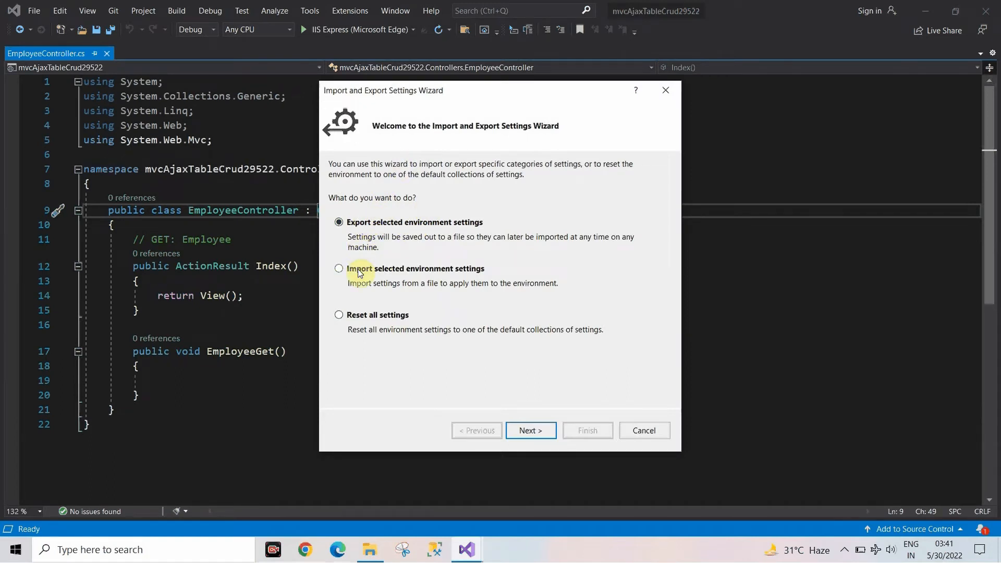
click(339, 268)
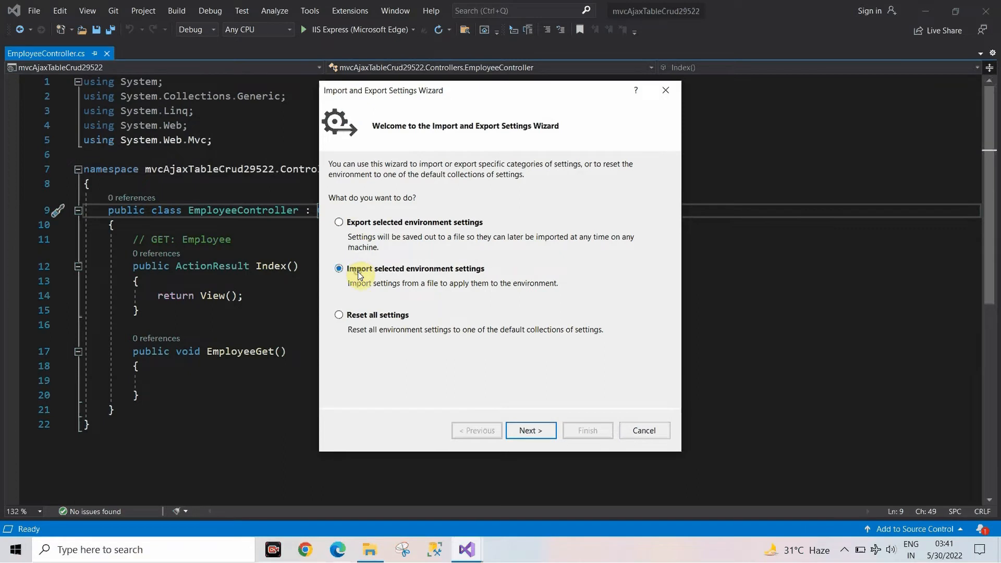
click(339, 315)
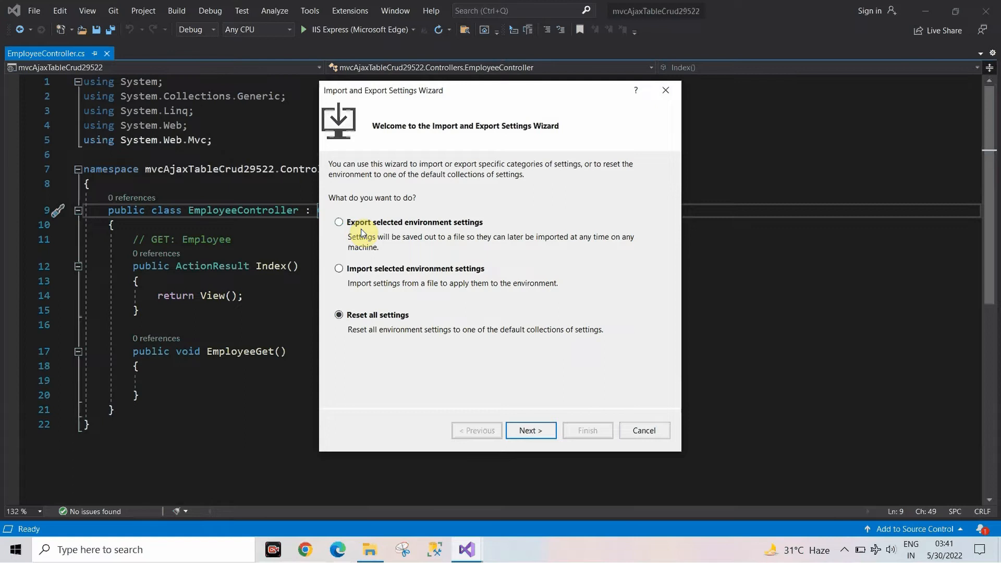
click(339, 222)
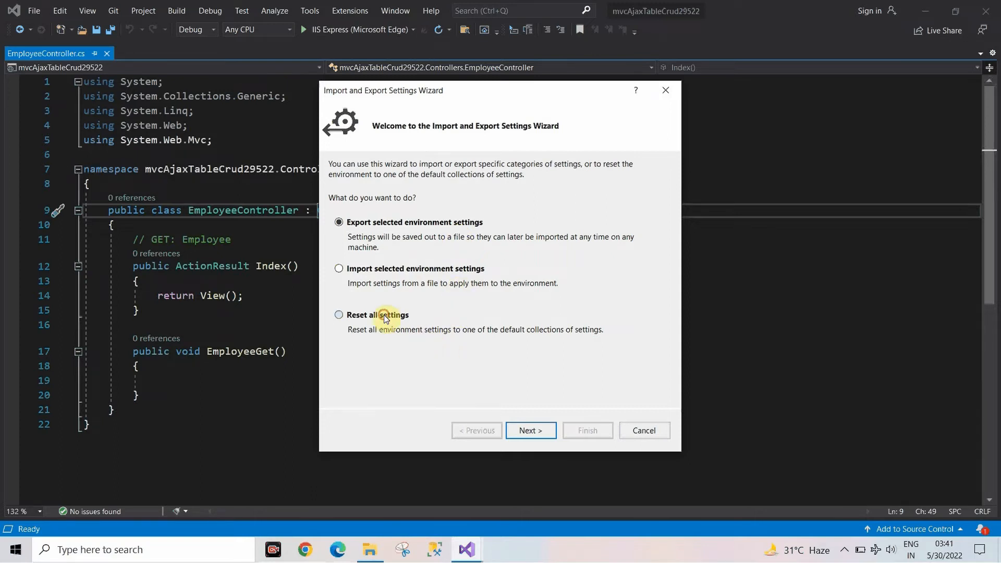
click(339, 315)
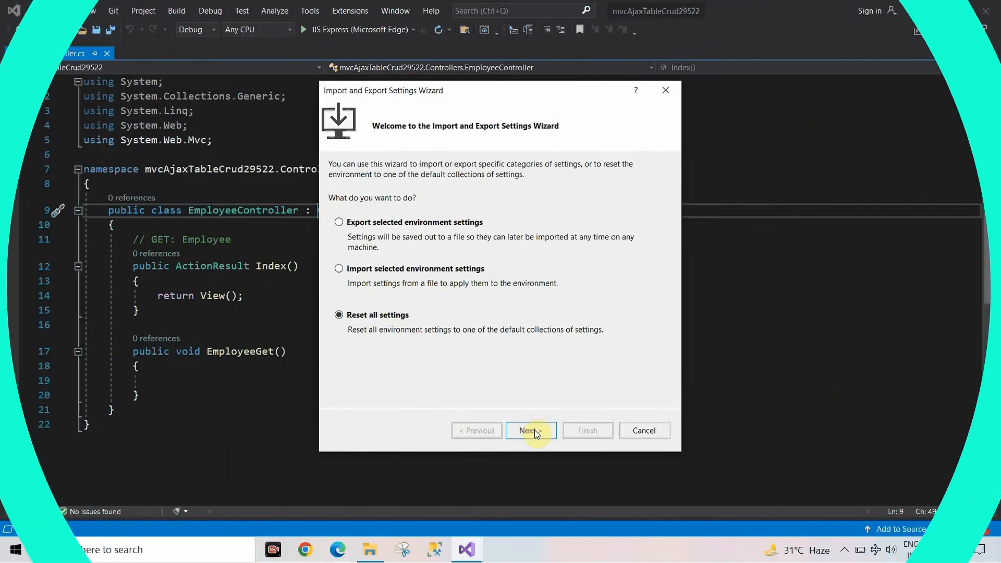
Step: Choose 'No, just reset settings, overwriting my current settings' and advance to the collection list
click(526, 430)
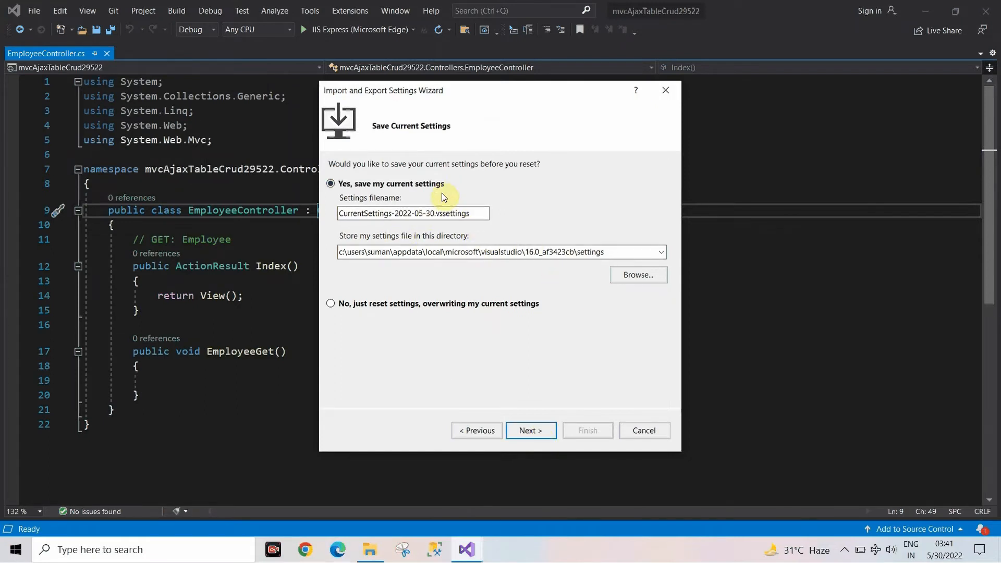
click(330, 303)
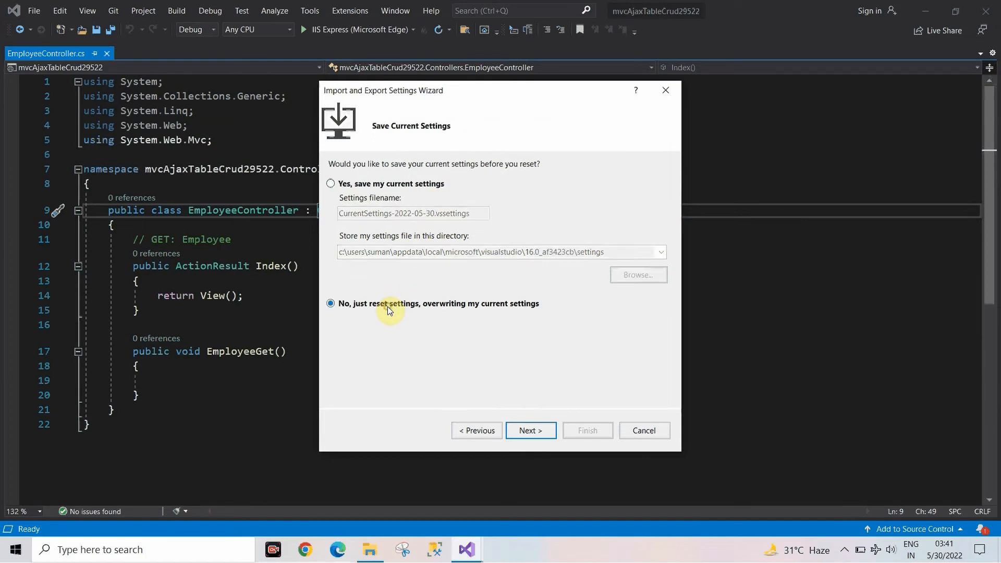
mouse_move(486, 317)
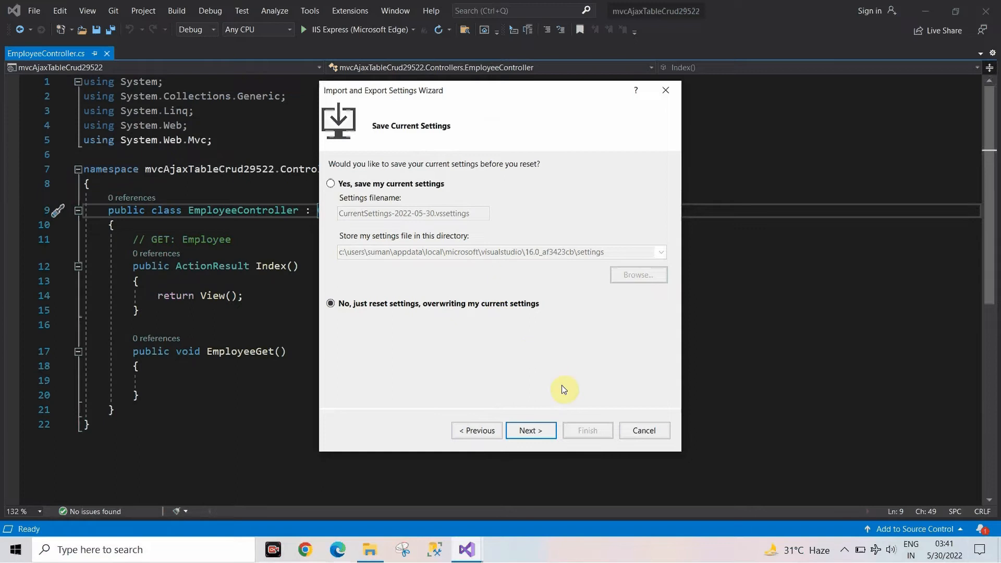
click(530, 430)
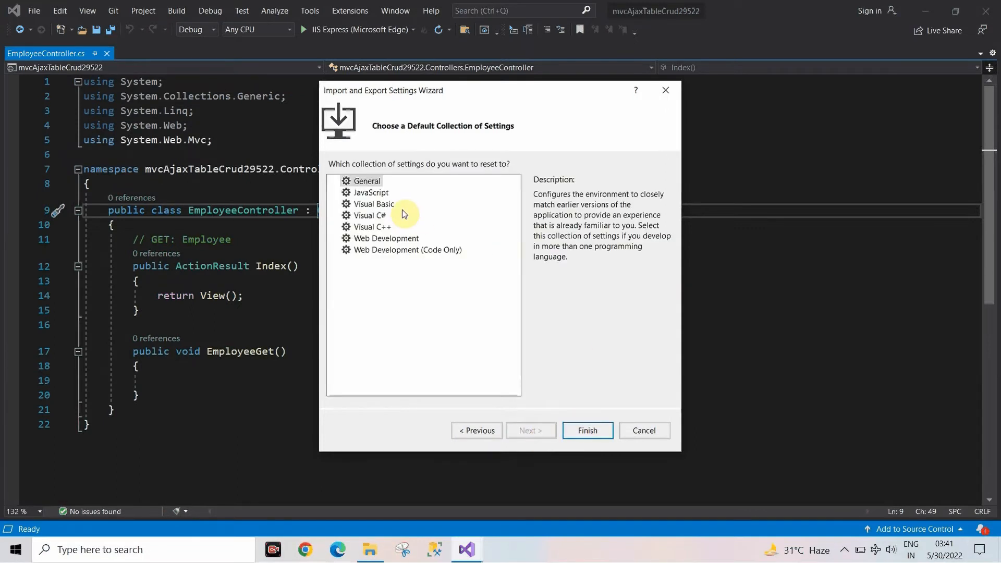
mouse_move(586, 430)
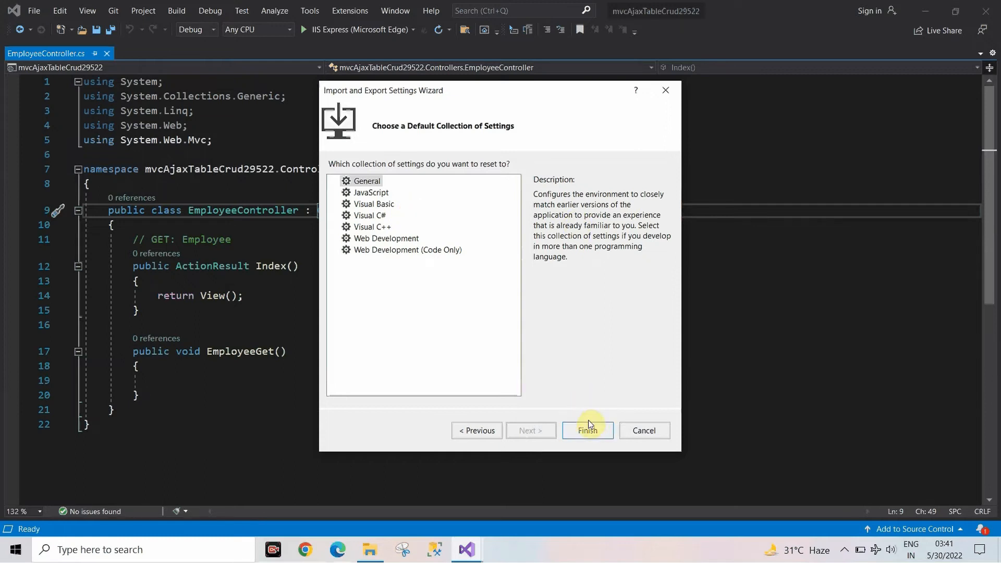
Step: Finish the reset with the General collection and close the wizard once complete
click(587, 431)
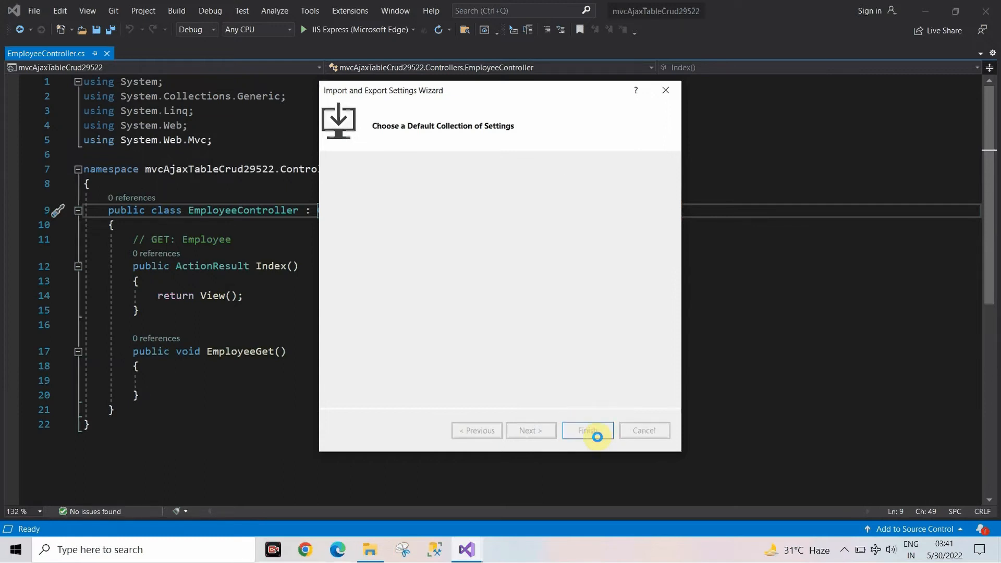
click(586, 430)
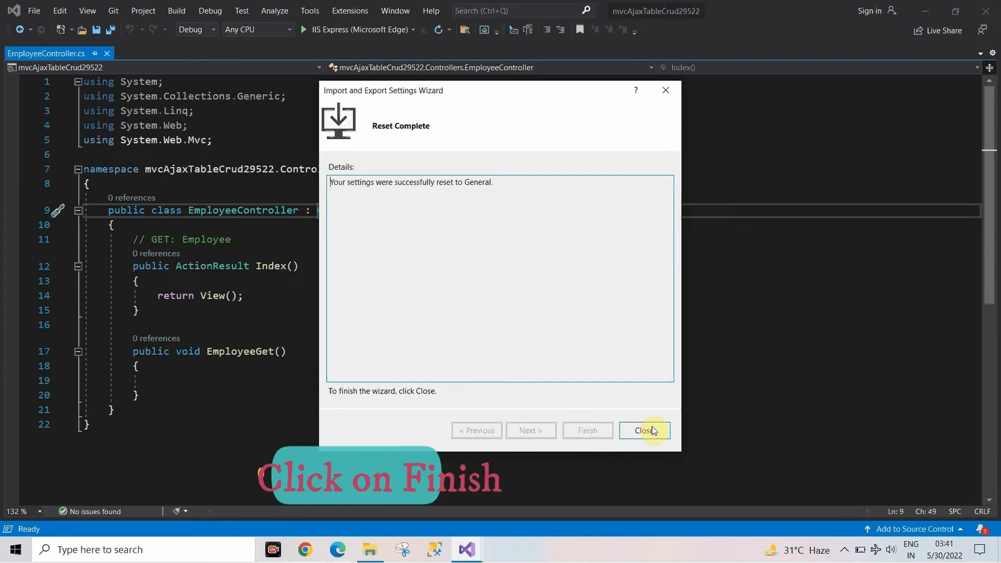
click(644, 430)
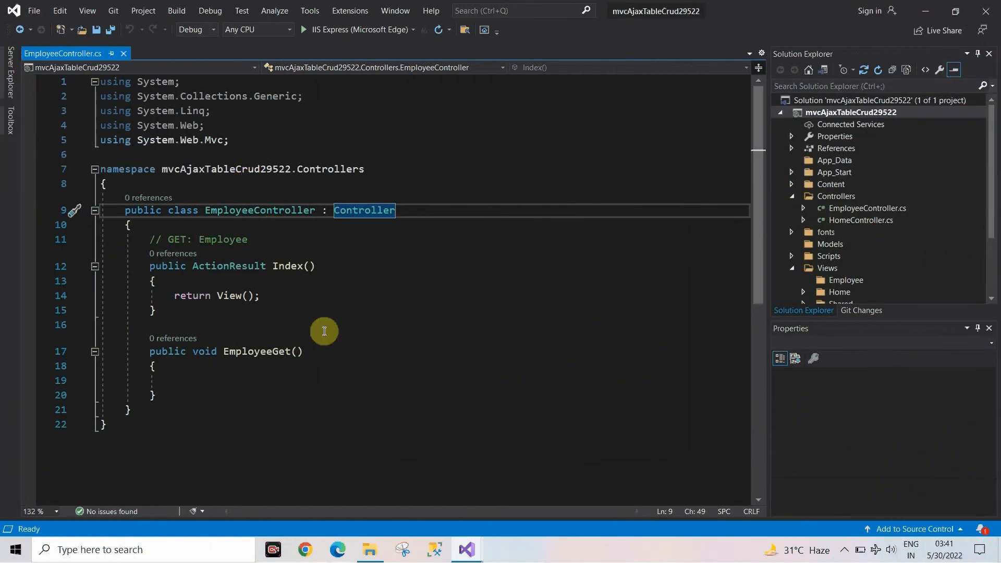
Step: Open Server Explorer to view the EmployeeDb and MVCAjax connections, then dismiss it
click(8, 122)
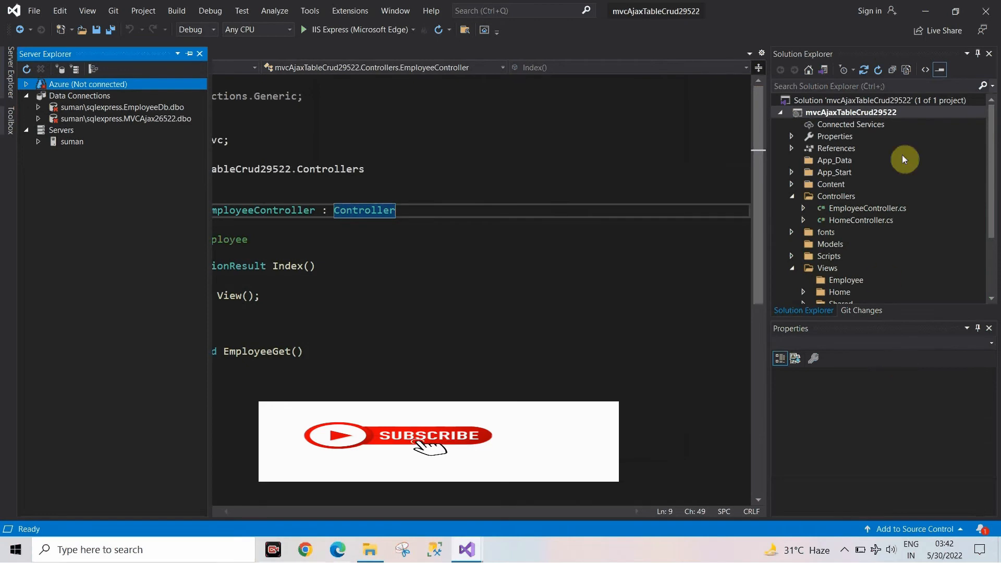
click(835, 160)
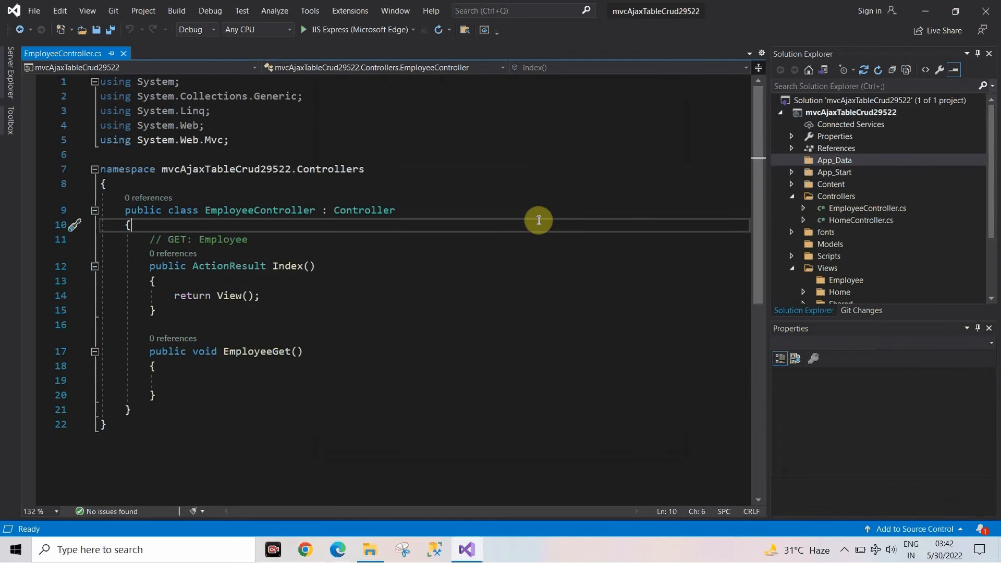
mouse_move(654, 230)
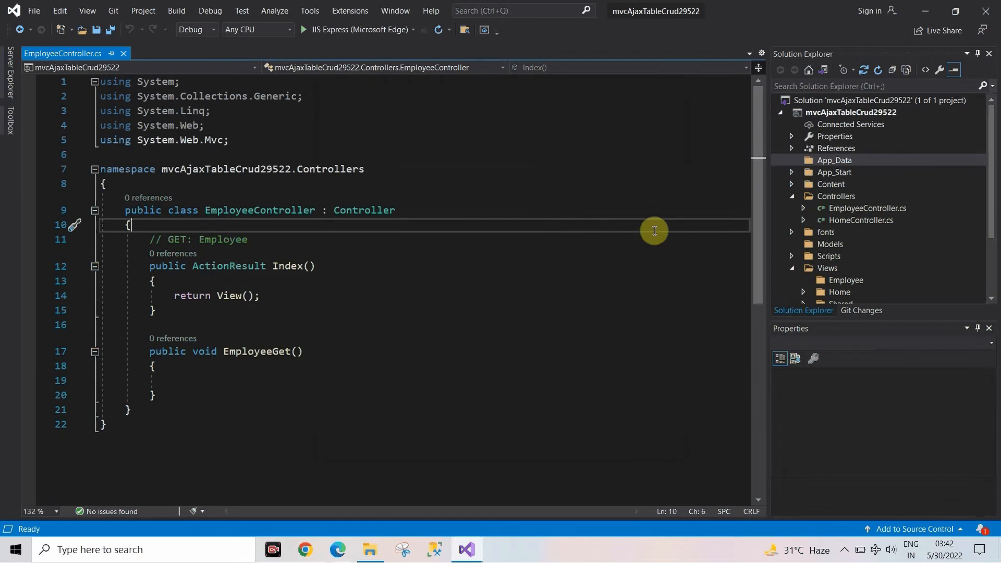